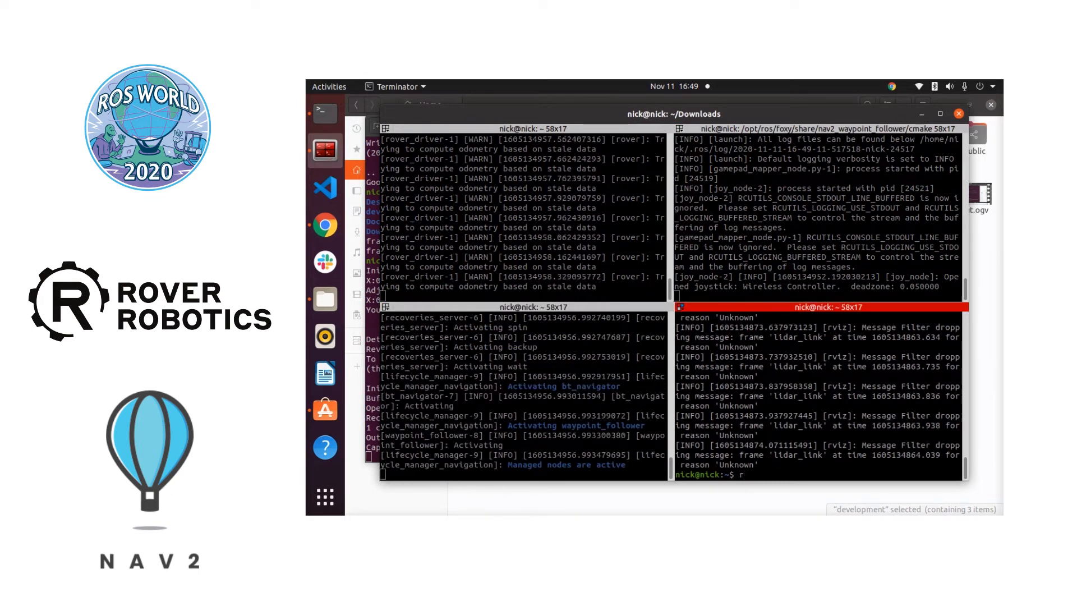
Launch RViz2 from the bottom-right Terminator pane with the rviz2 command
text(rviz)
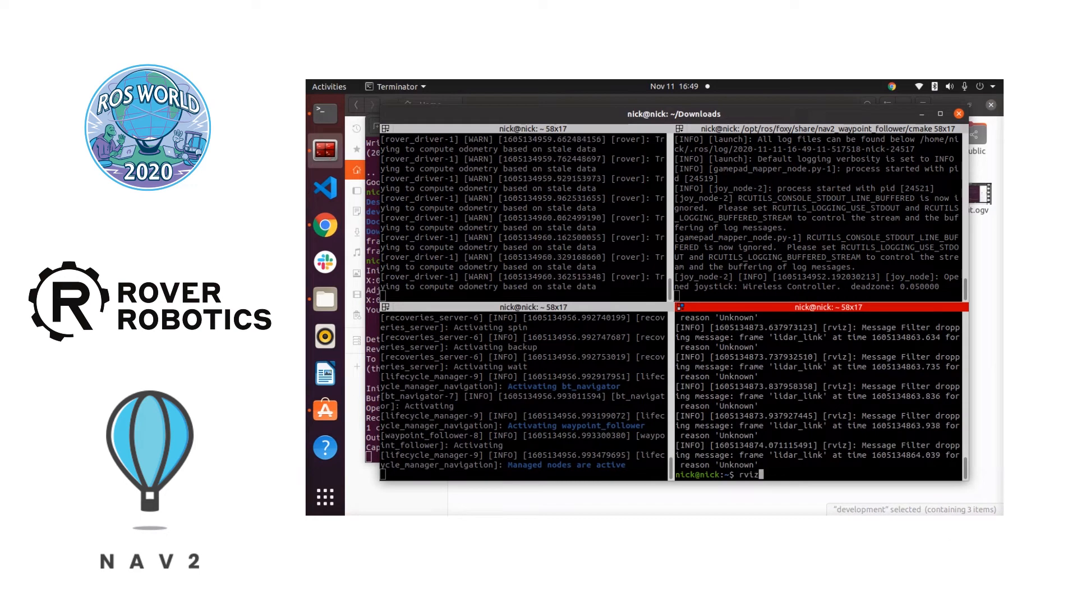
key(Return)
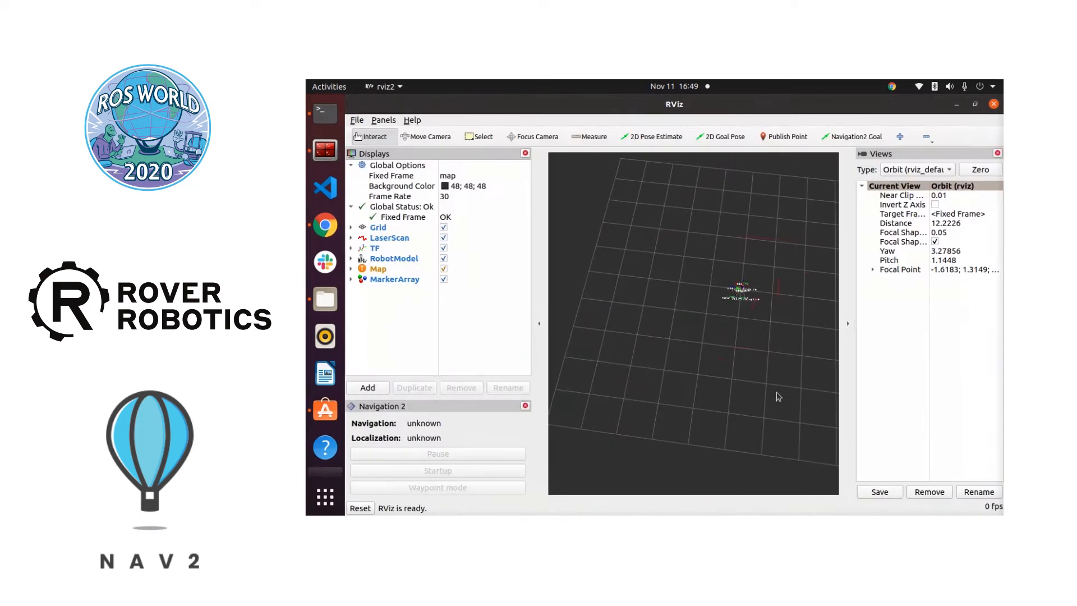
Start Nav2 from the Navigation 2 panel while the SLAM map grows
click(436, 470)
text(ros2 run nav2_map_server map_saver_cli -t map -f rosworld_map1)
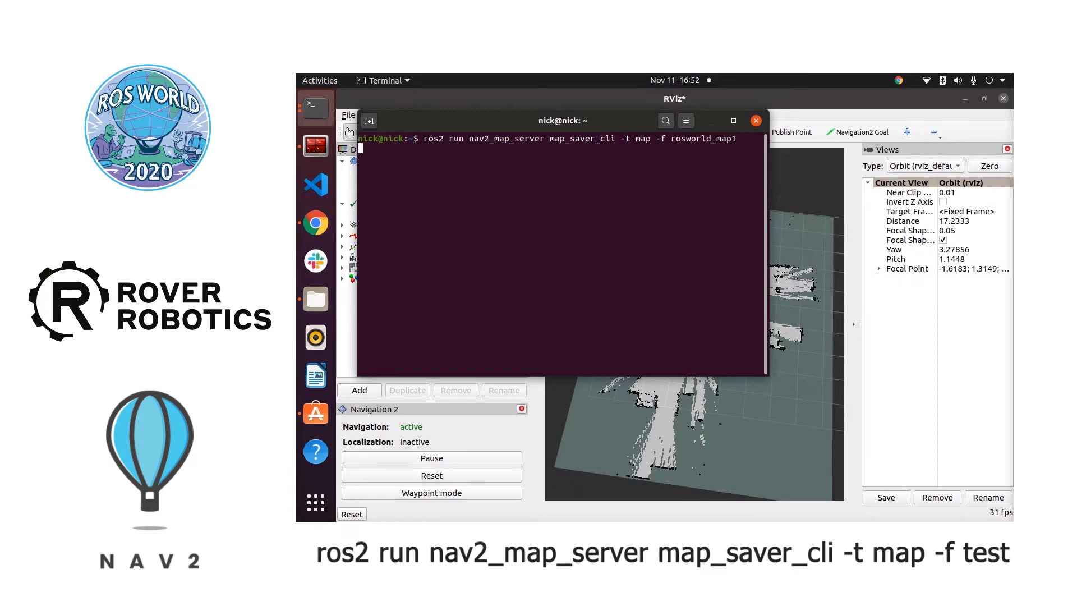
Run the nav2_map_server map saver to store the office map as rosworld_map1
key(Return)
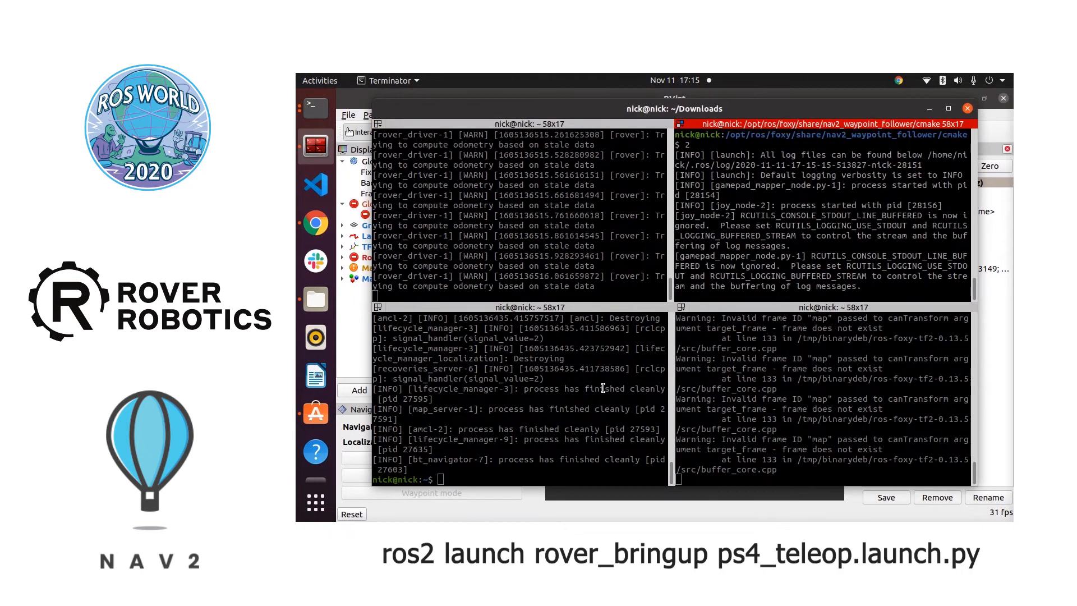
Relaunch Nav2 bringup with the saved rosworld_map1 map from Terminator
text(4)
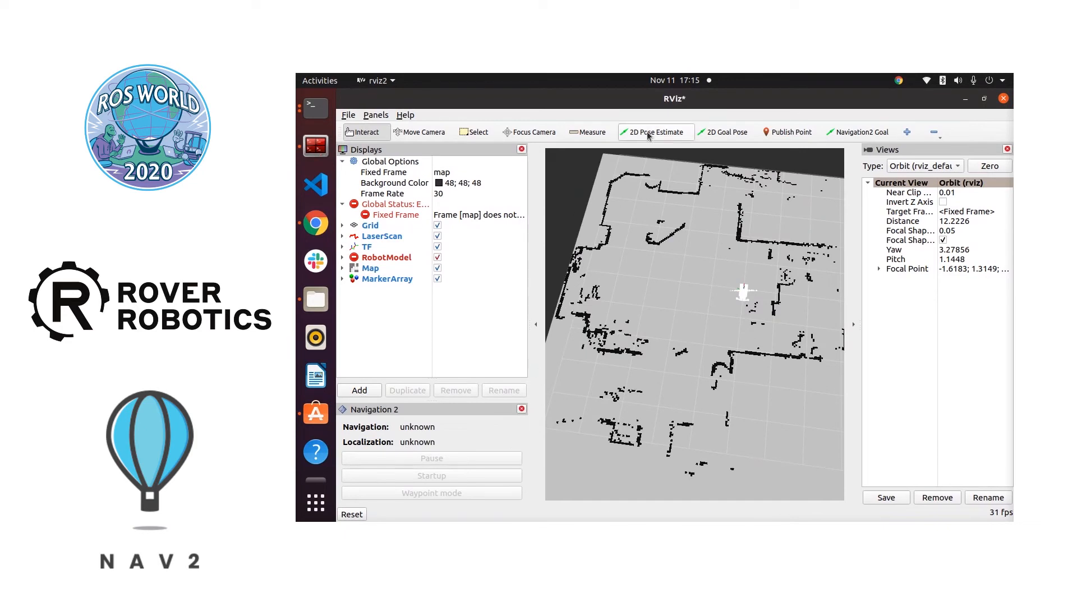
Set the 2D Pose Estimate at the robot's real position so localization becomes active
click(653, 131)
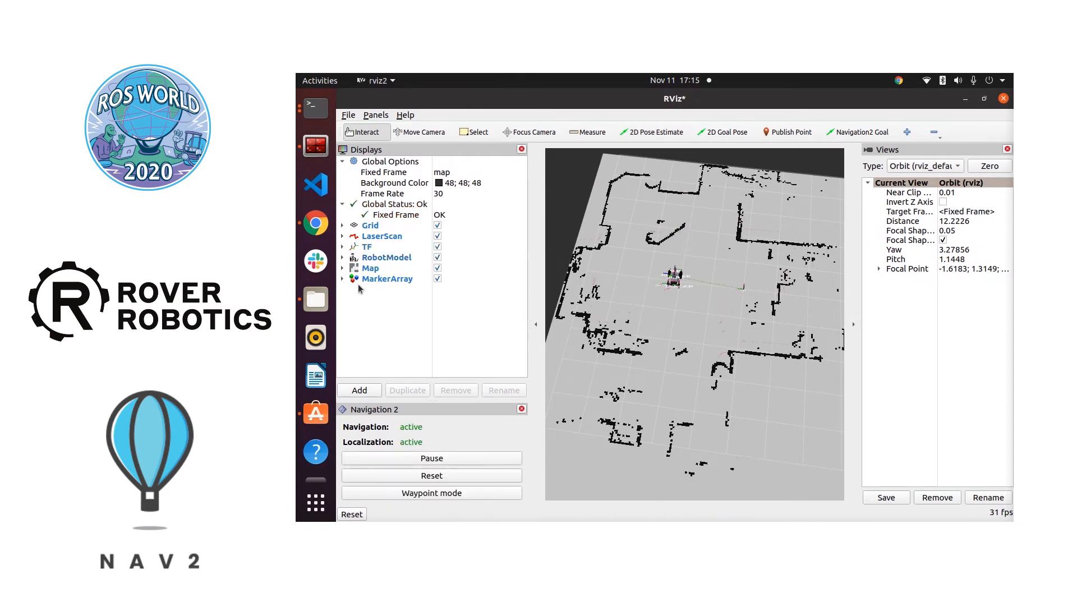
click(343, 235)
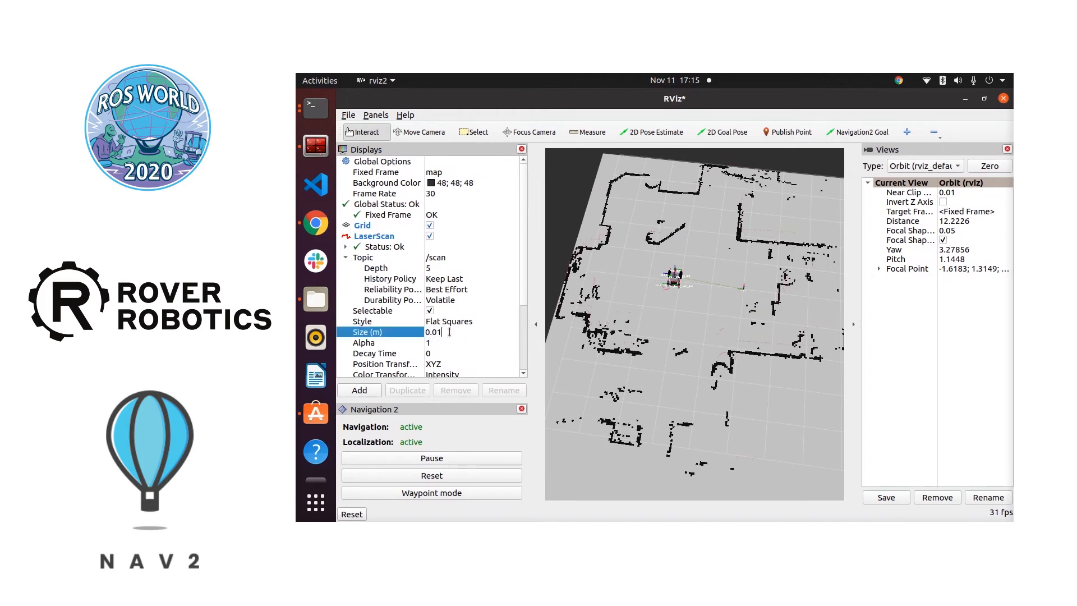
Set the LaserScan point Size (m) to 0.05 and collapse its settings
text(0.05)
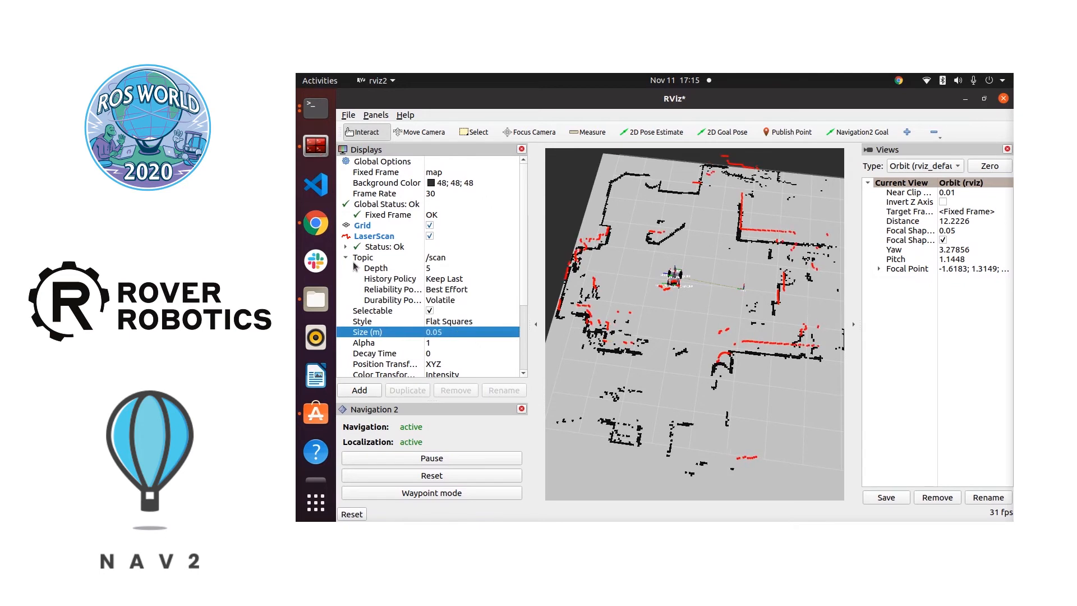
click(375, 236)
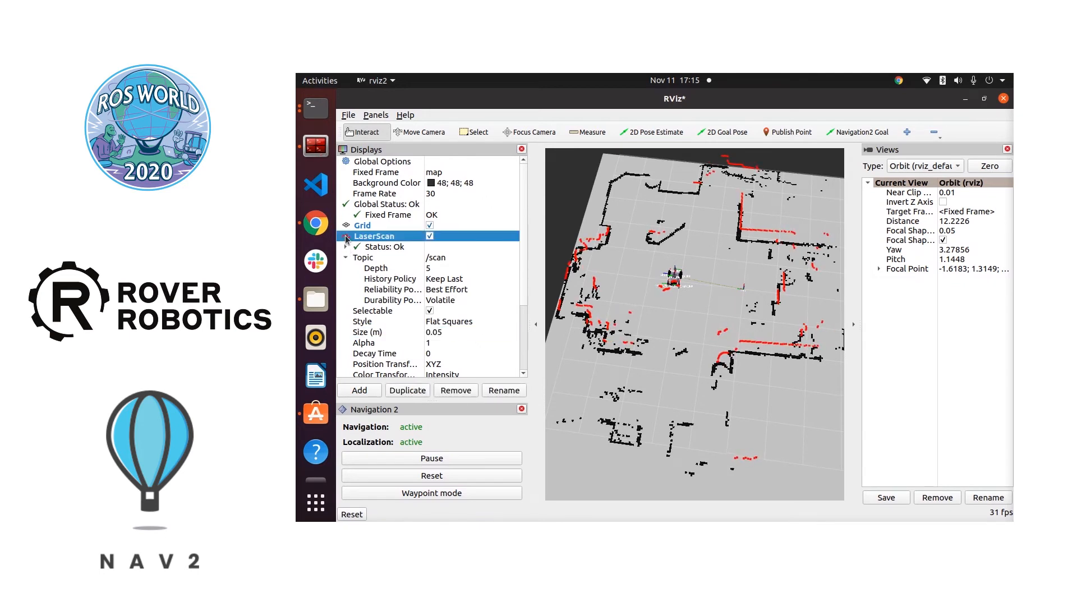
click(346, 235)
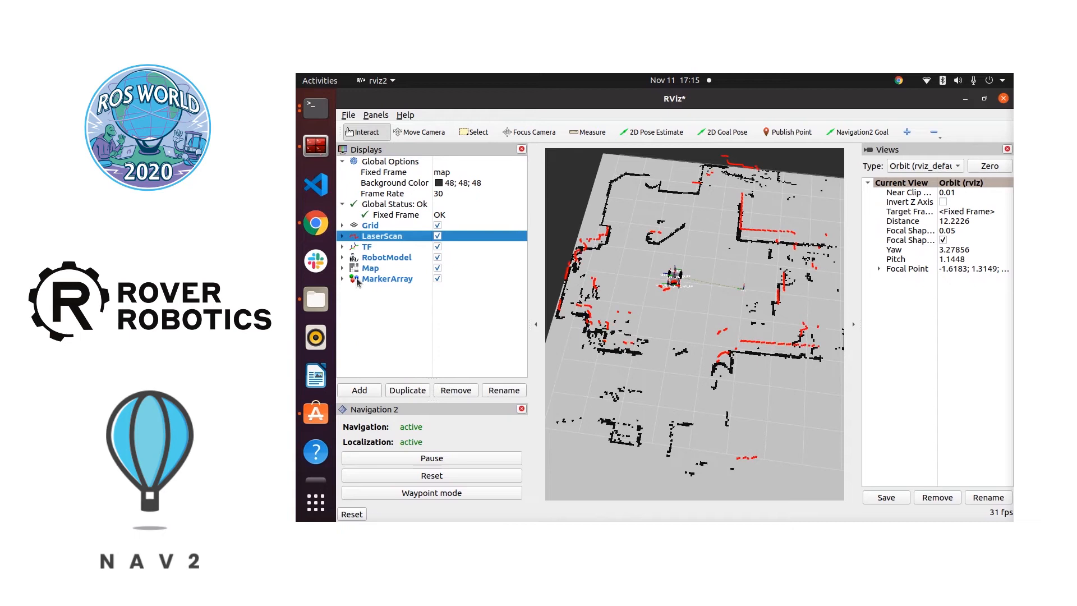
mouse_move(545, 447)
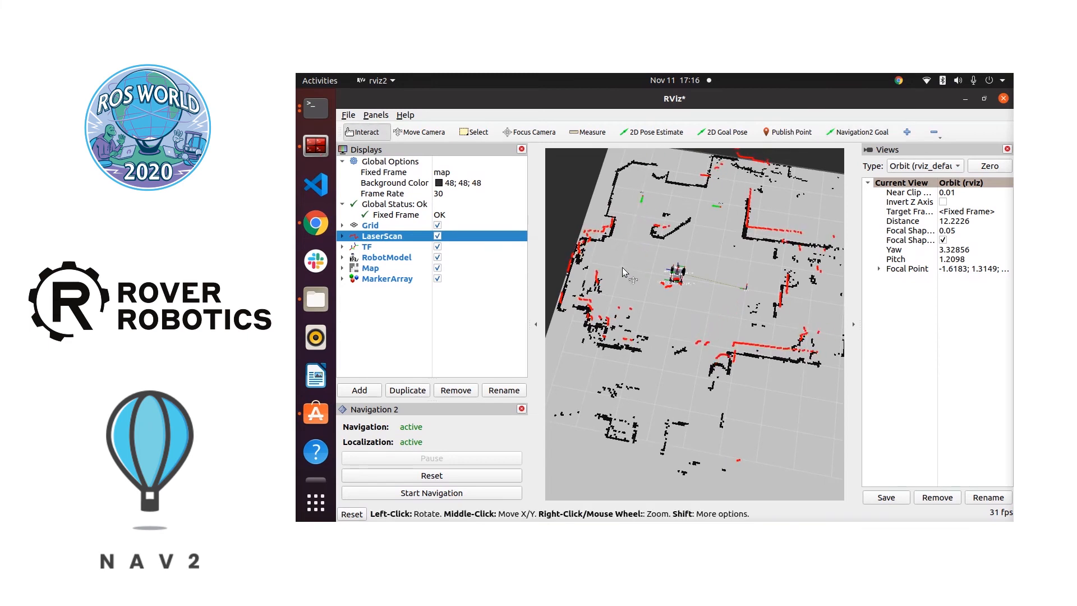
Place four Navigation2 Goal waypoints on the office map and start waypoint navigation
click(860, 131)
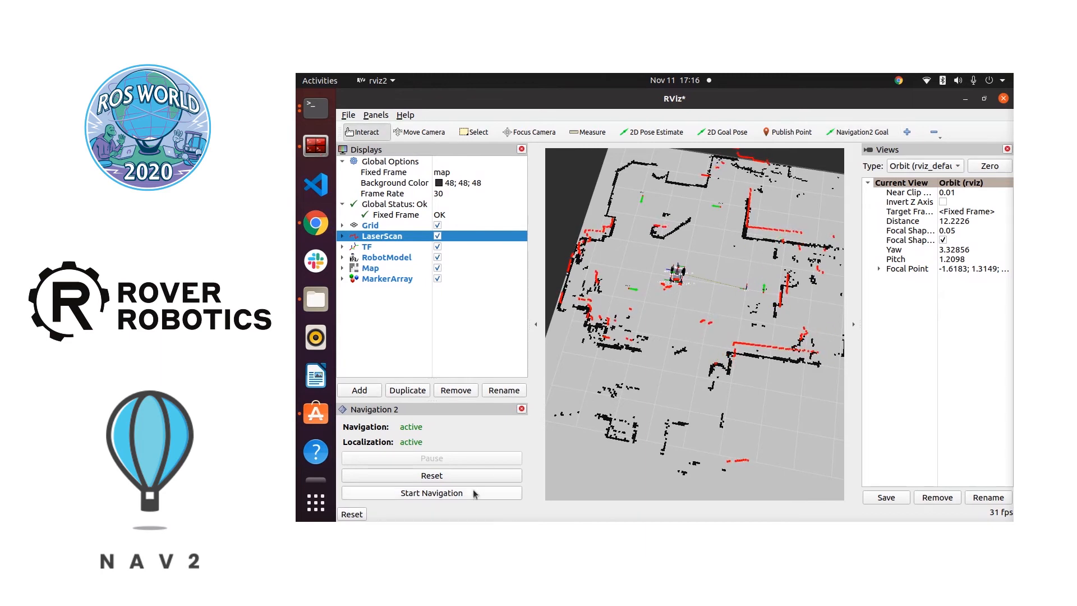
mouse_move(475, 493)
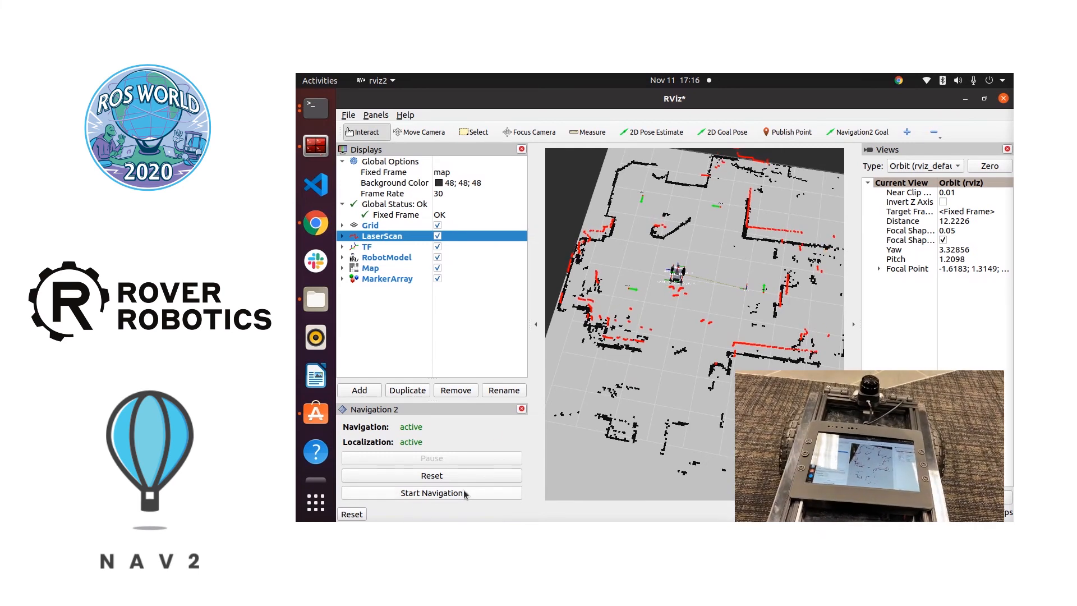
click(431, 492)
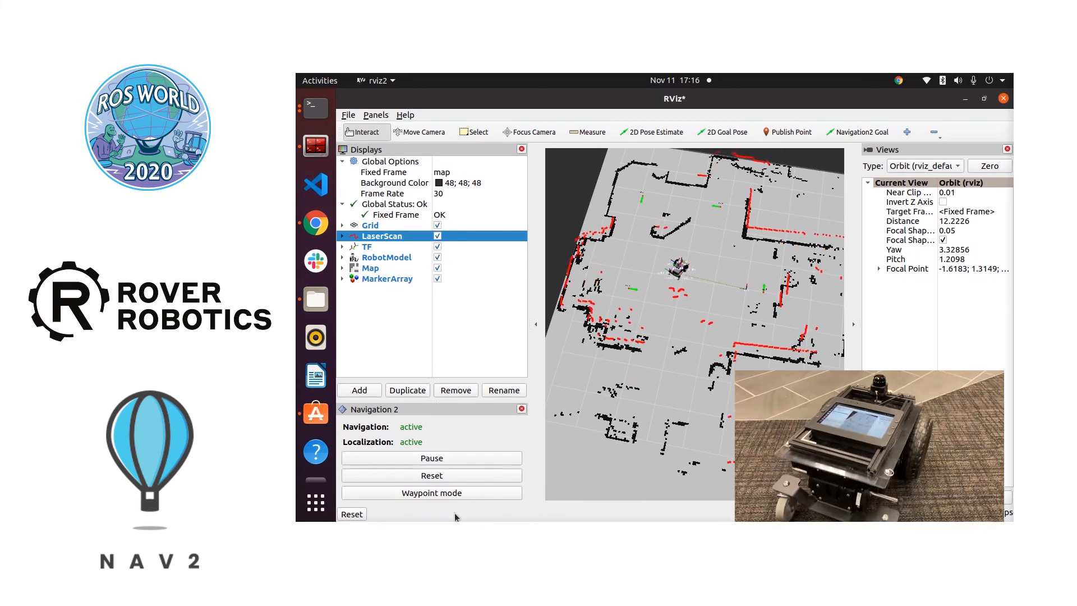